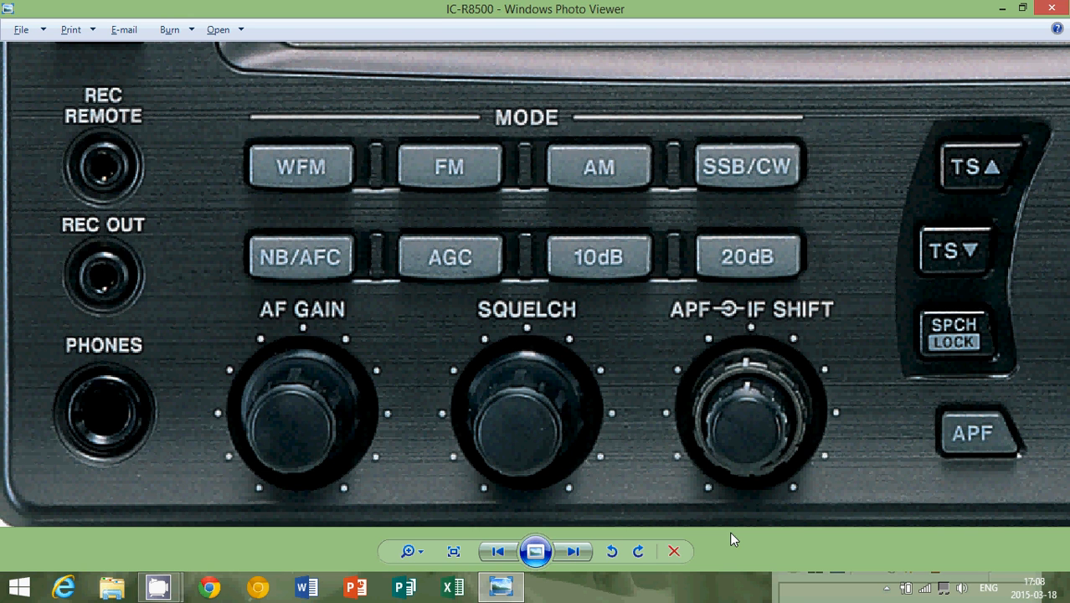
pyautogui.moveTo(430, 276)
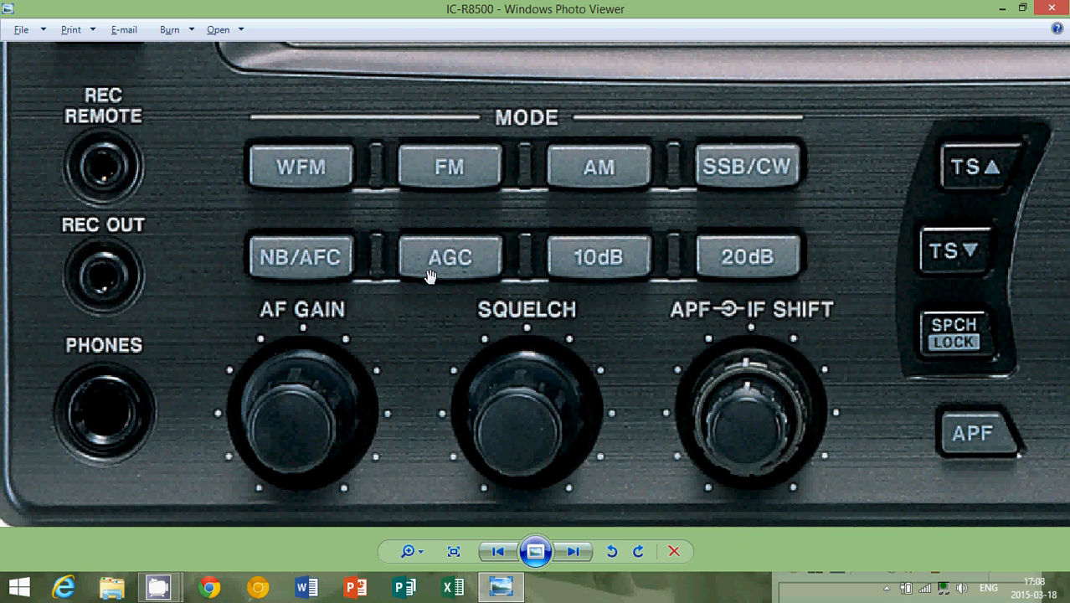
pyautogui.moveTo(488, 260)
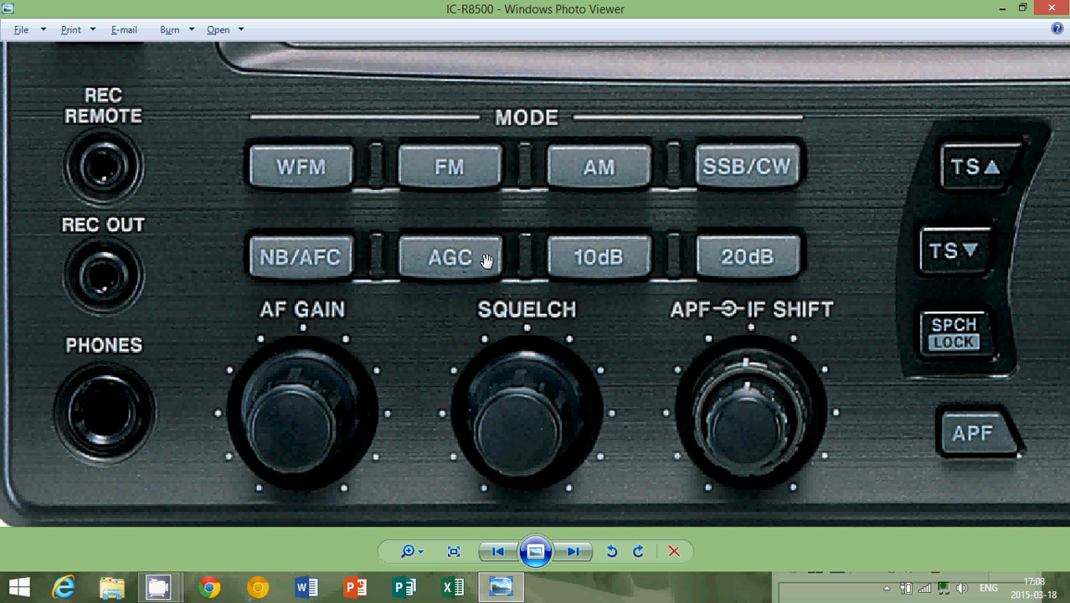
pyautogui.moveTo(484, 272)
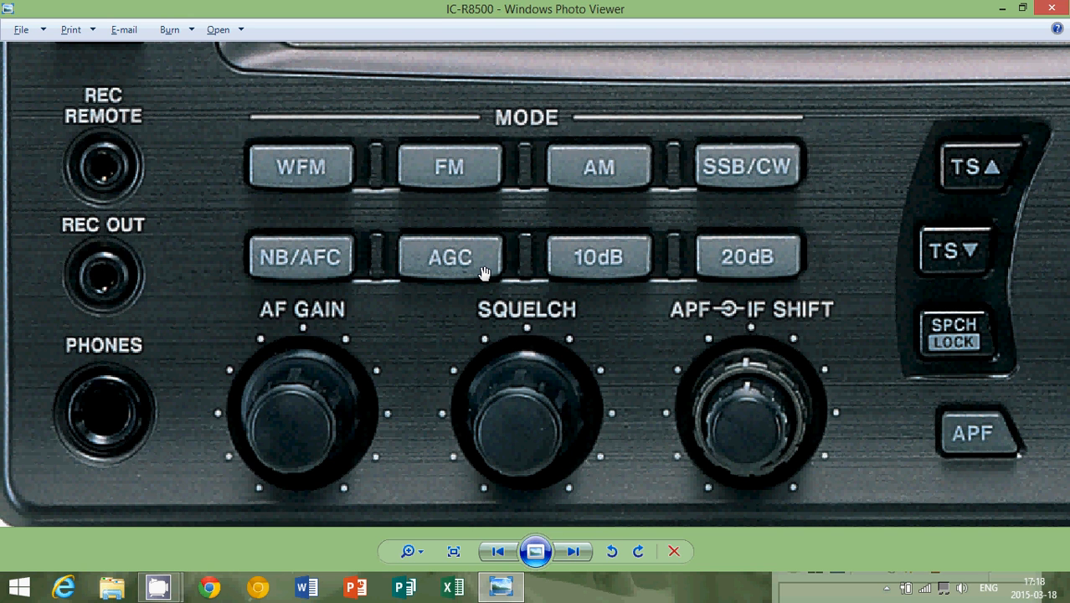
pyautogui.moveTo(313, 465)
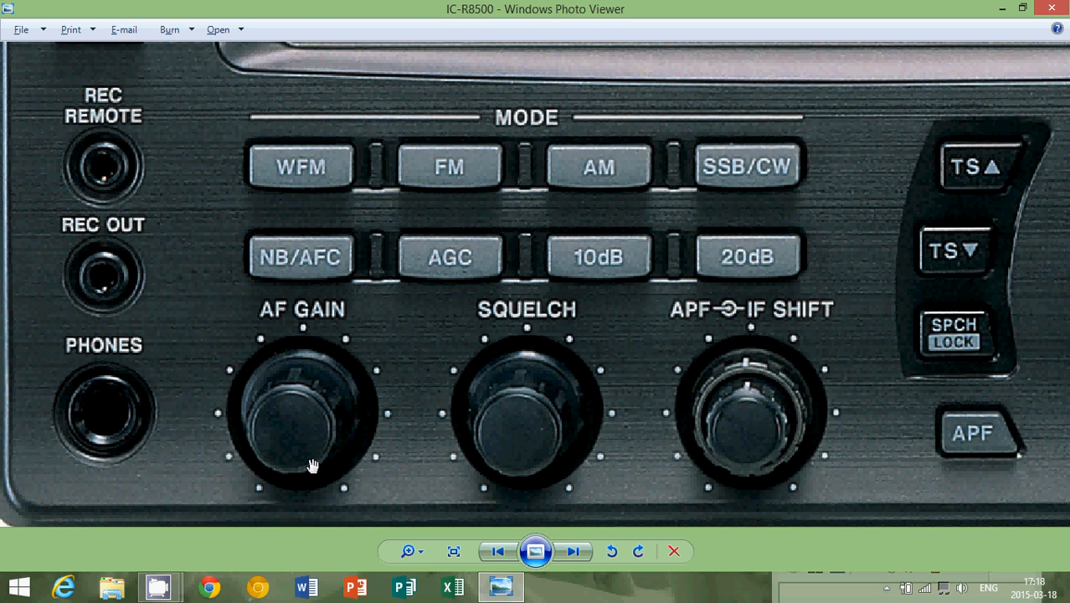
pyautogui.moveTo(191, 551)
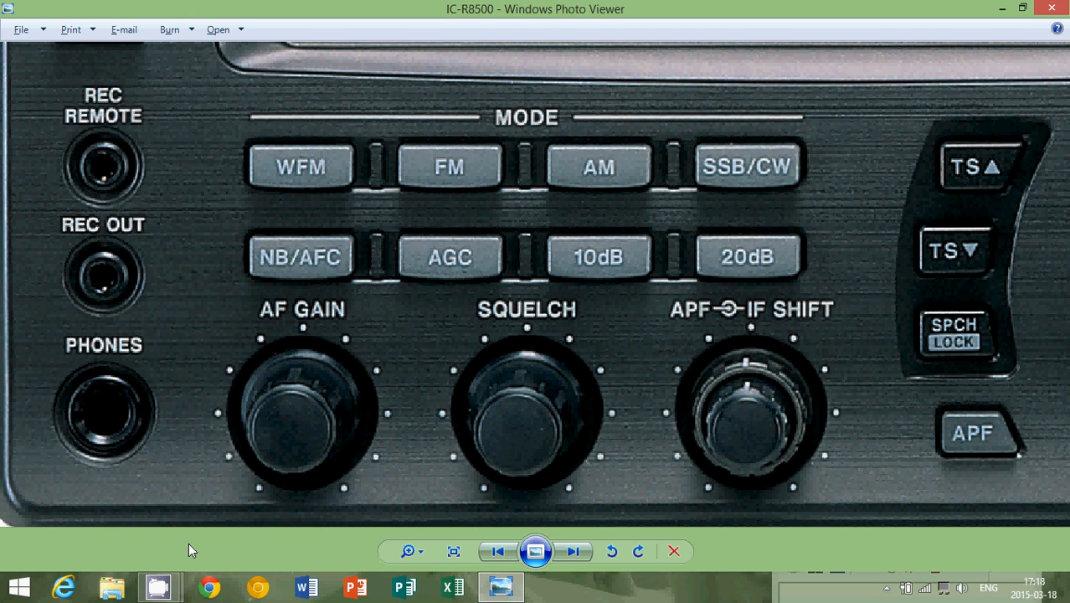